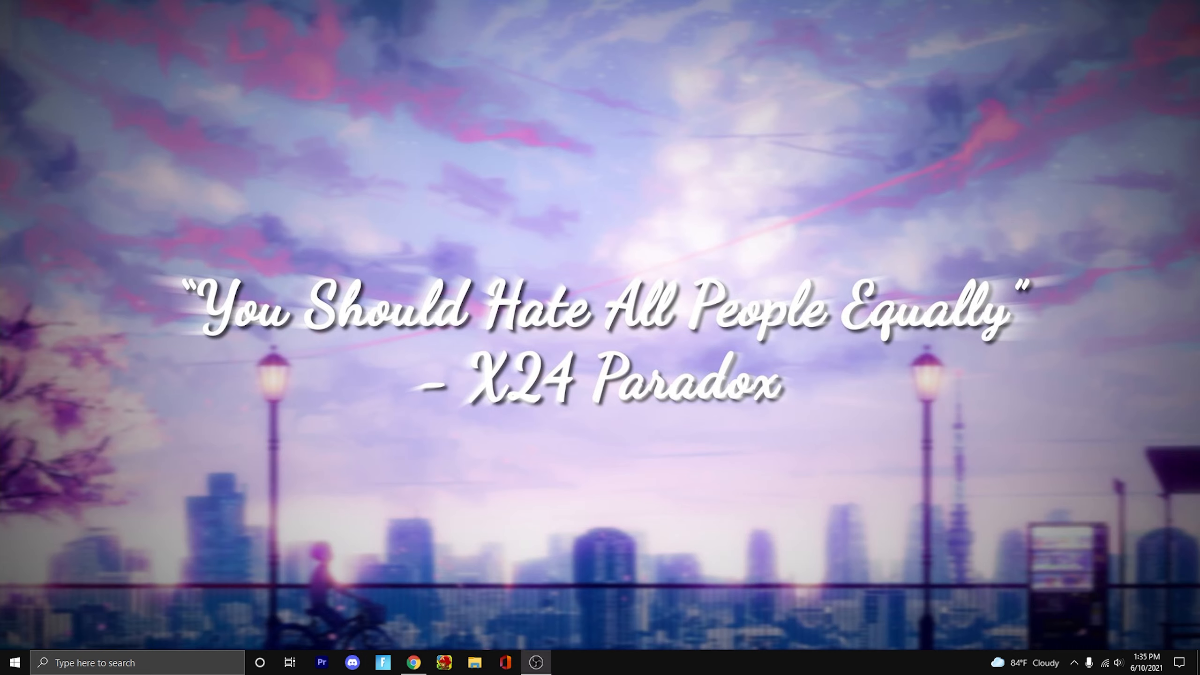
pyautogui.moveTo(227, 89)
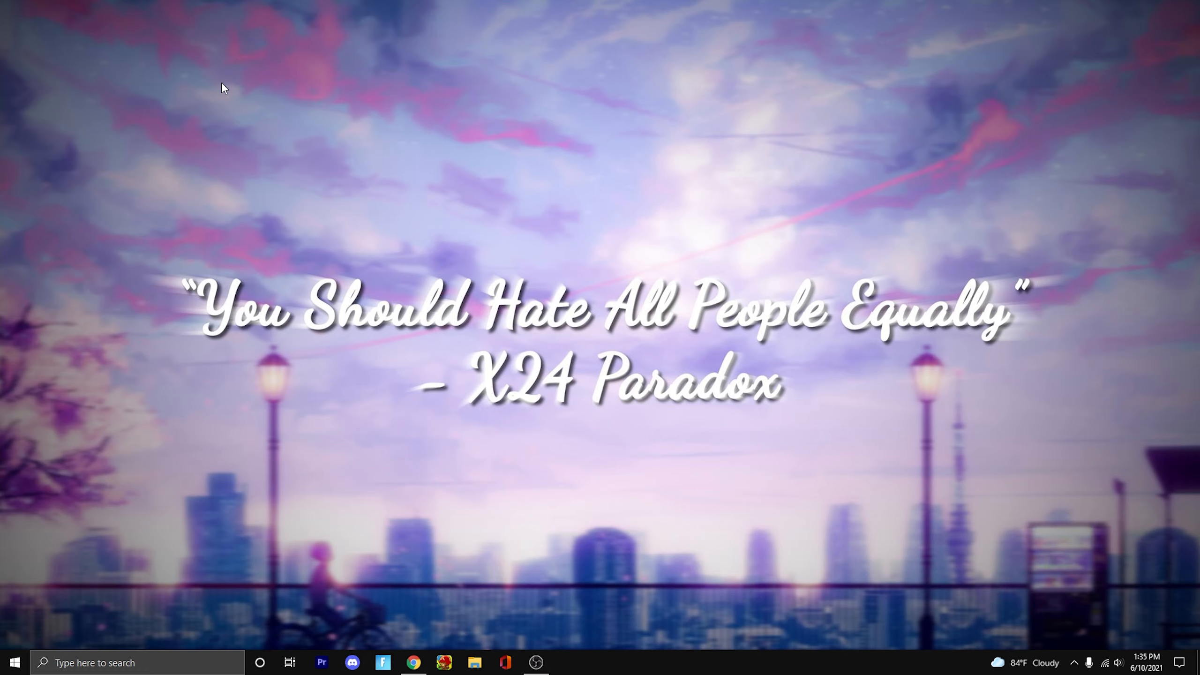
# Search Windows for 'epi' so Epic Games Launcher appears as the best match.
pyautogui.write('epi')
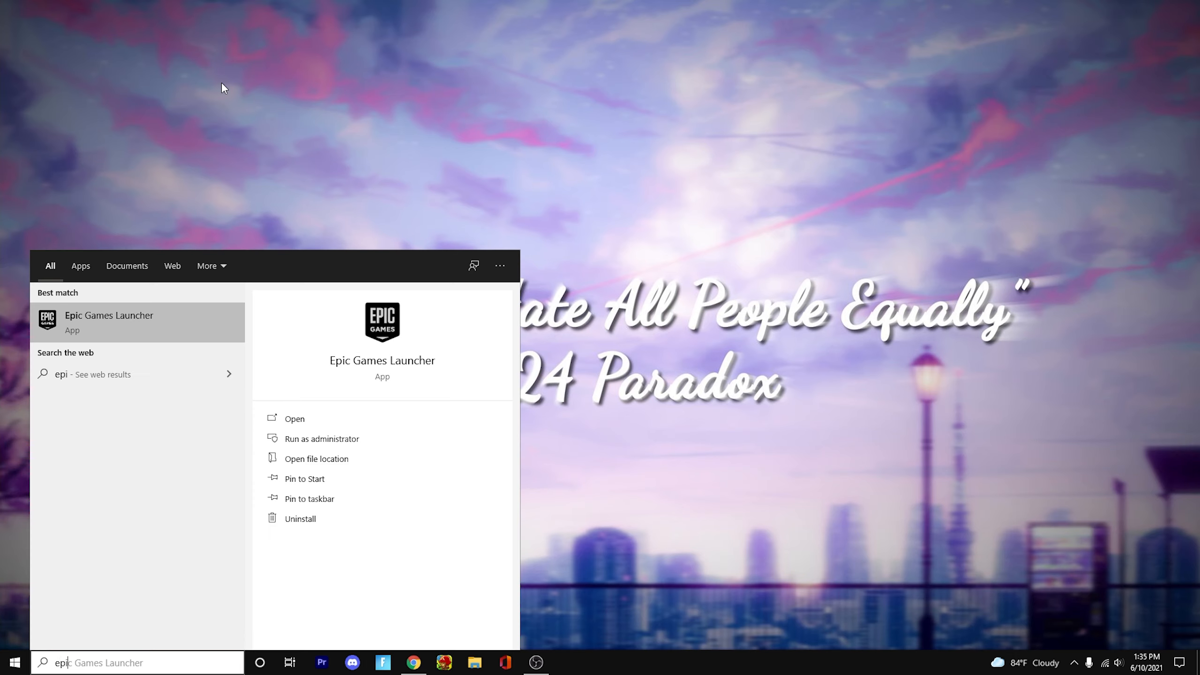
# Launch Epic Games Launcher from the results and focus the store Search box.
pyautogui.click(293, 419)
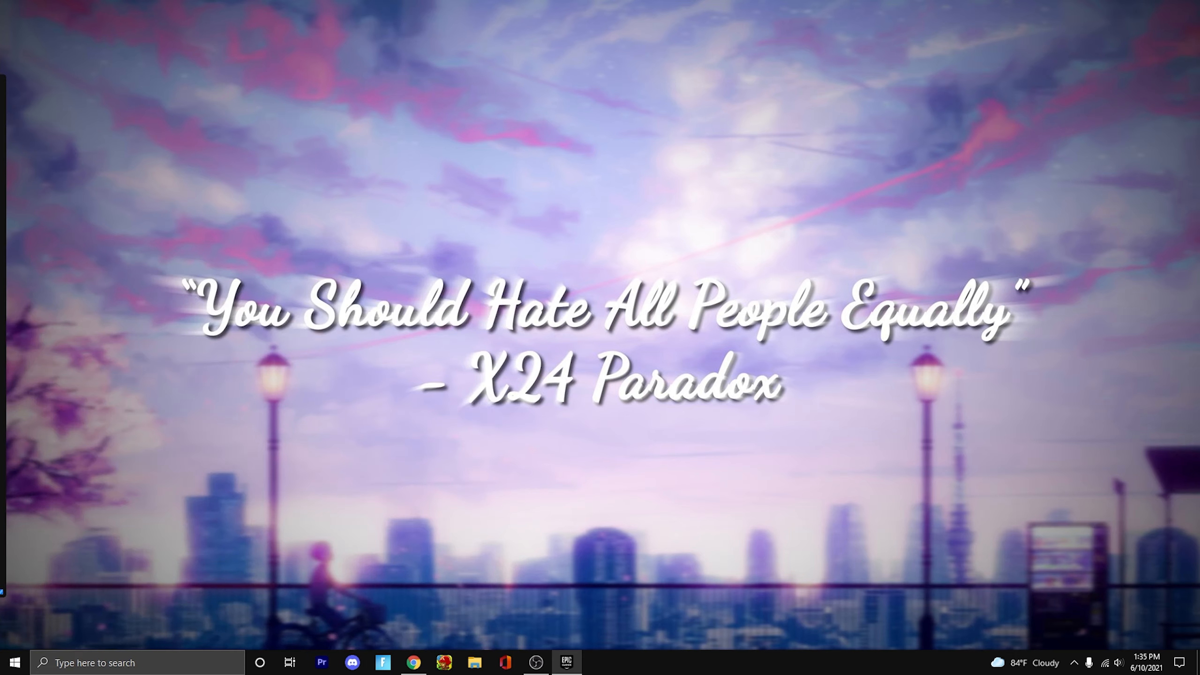
pyautogui.click(565, 663)
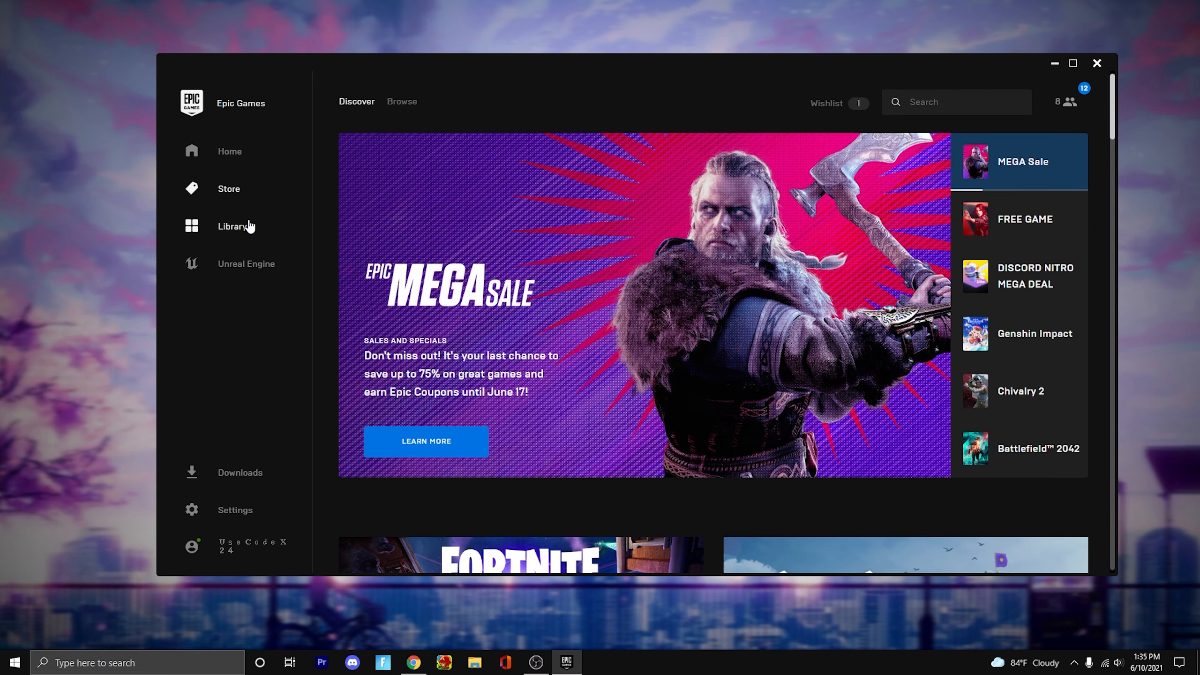
pyautogui.moveTo(218, 196)
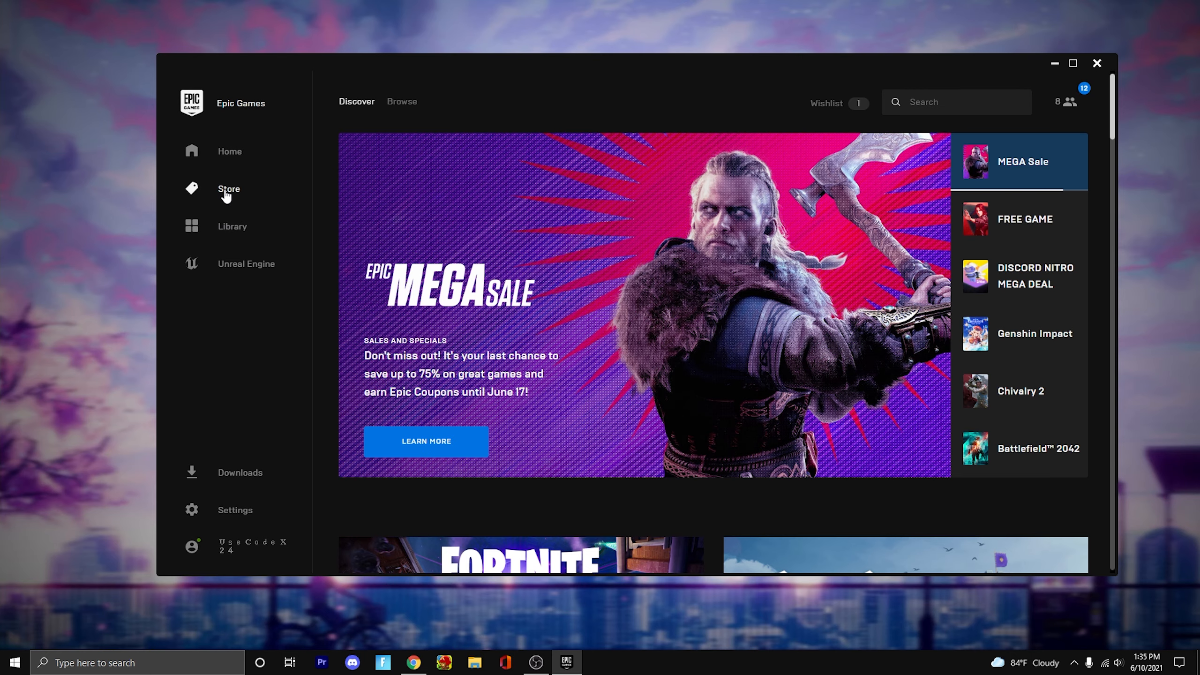
pyautogui.click(1018, 218)
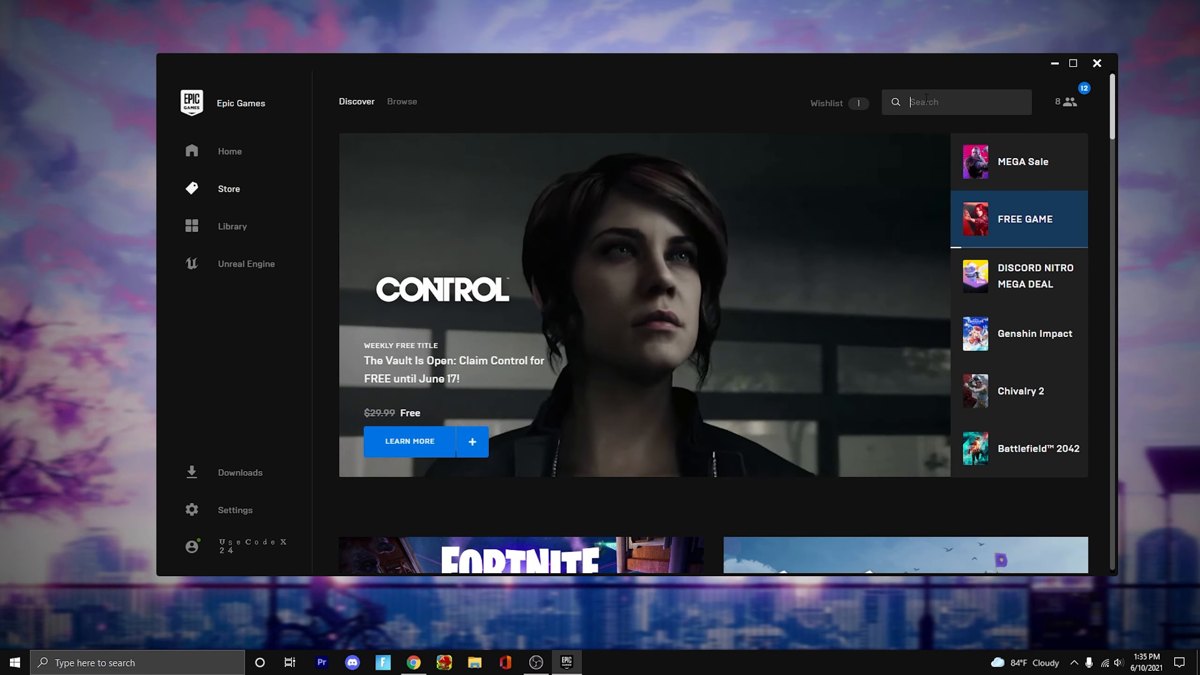
# Search the store for 'discord' to list the free Discord app.
pyautogui.write('discord')
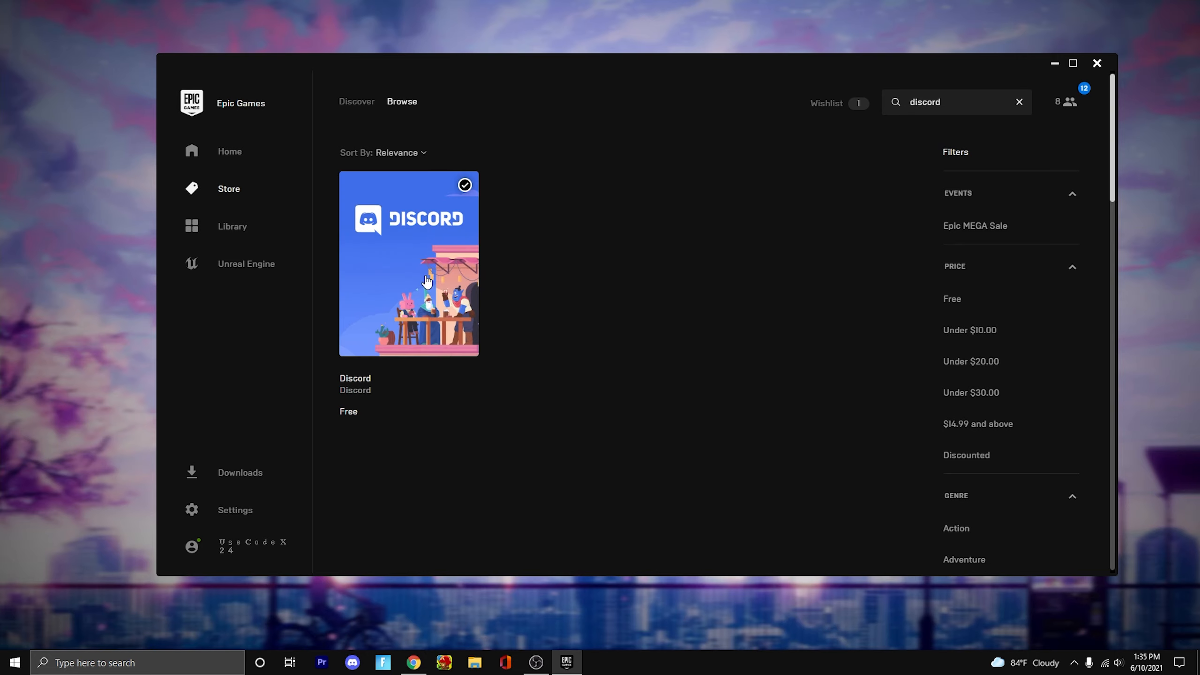
pyautogui.moveTo(403, 365)
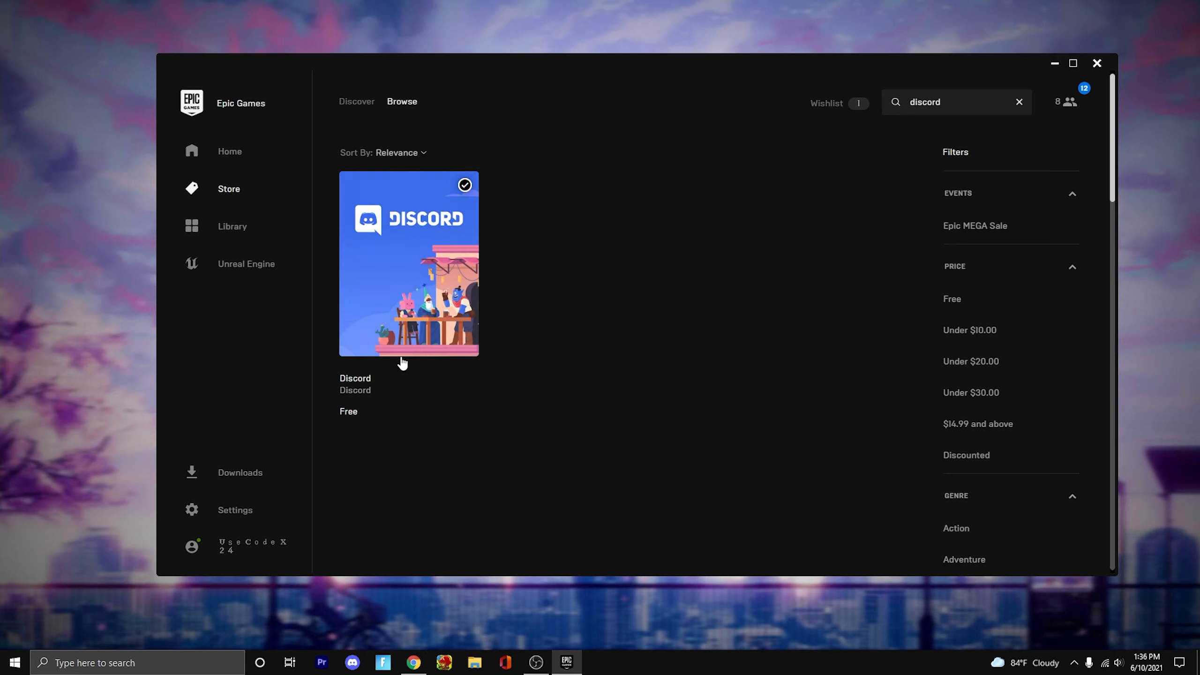
pyautogui.moveTo(527, 439)
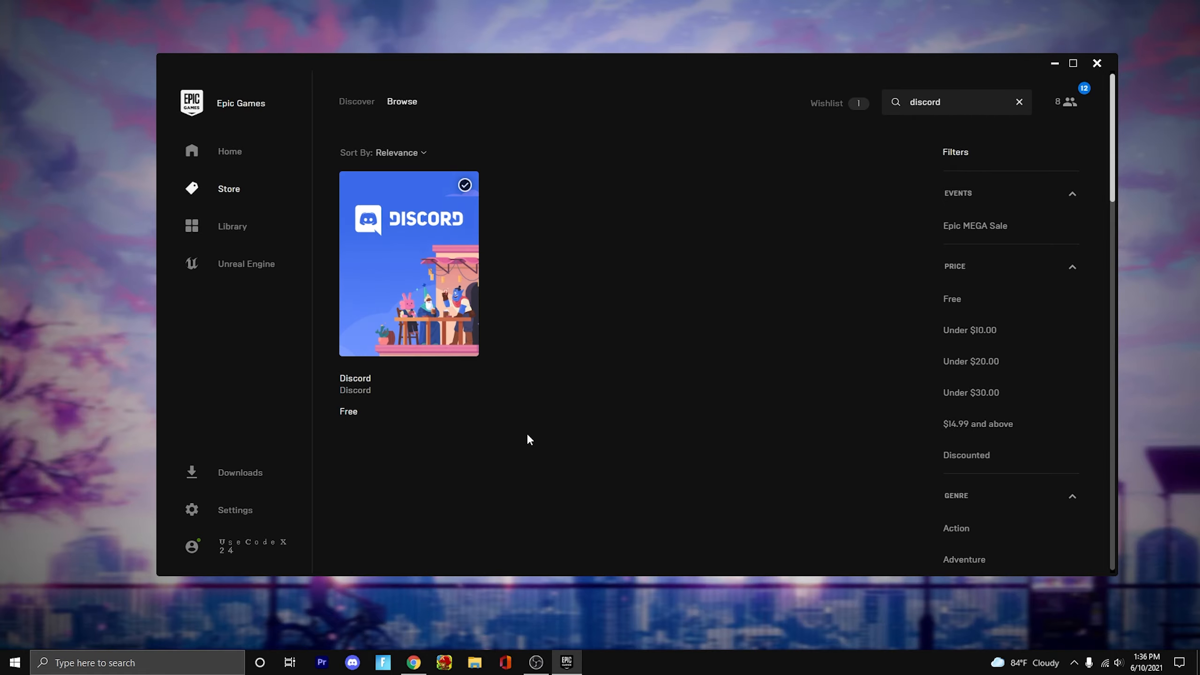
# Go to the Discord store page and scroll to its Add-Ons with Discord Nitro.
pyautogui.click(408, 262)
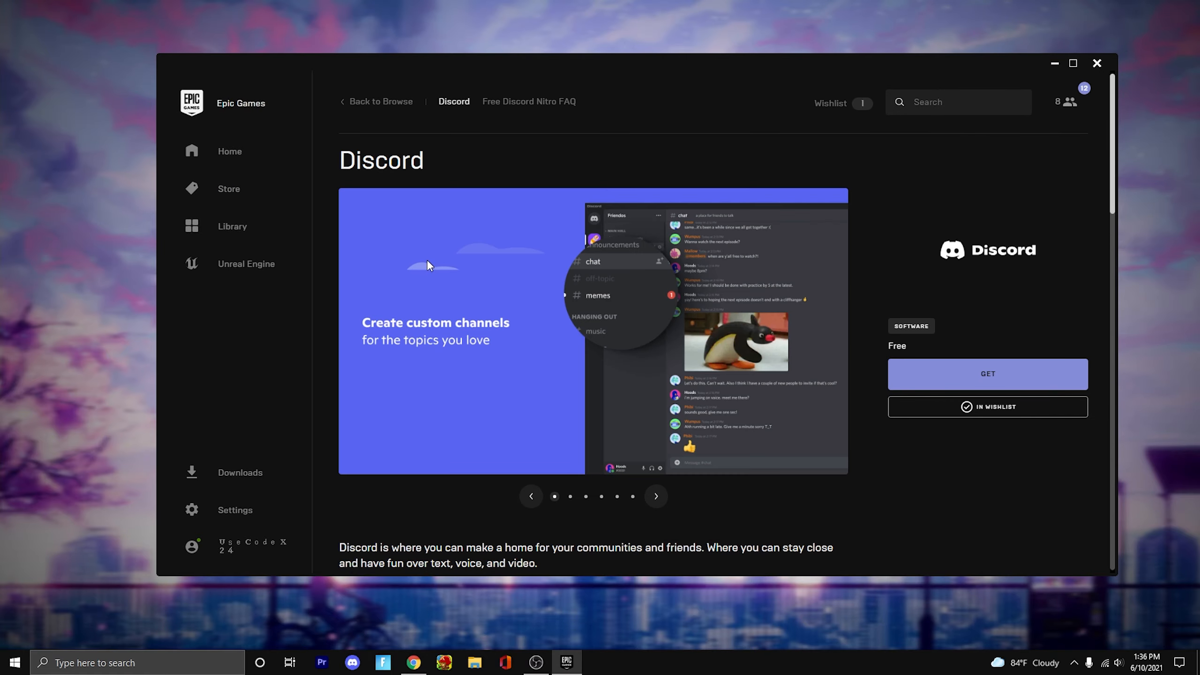
pyautogui.scroll(-3)
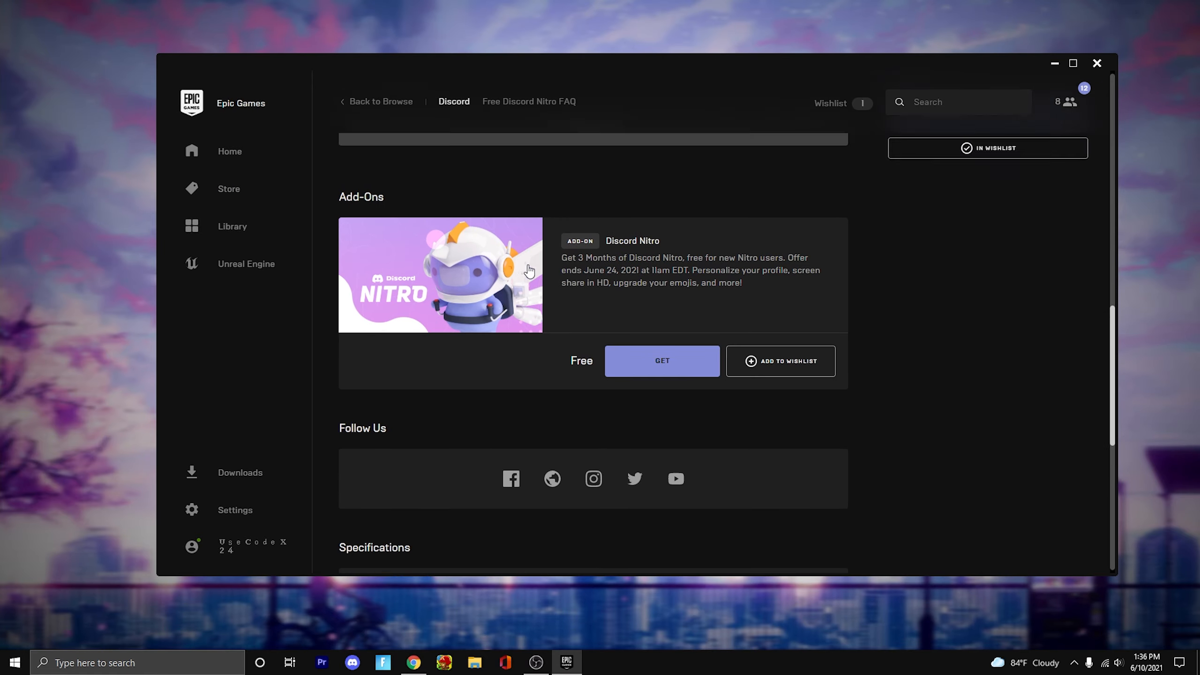
pyautogui.scroll(3)
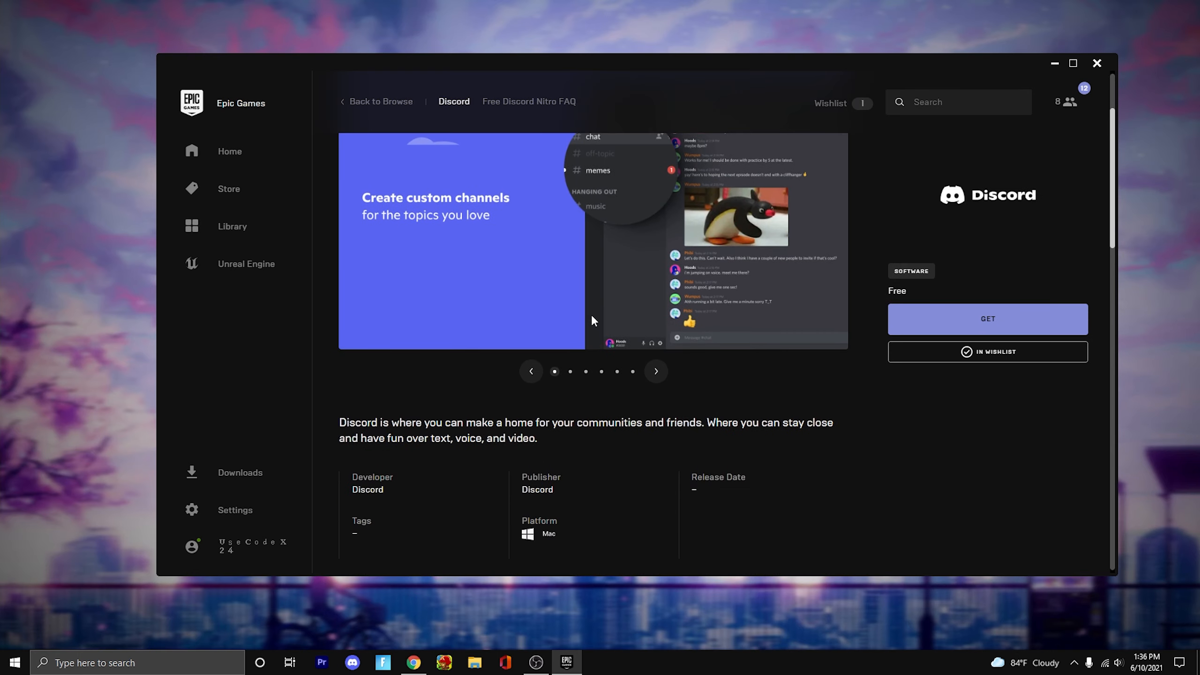
pyautogui.scroll(-3)
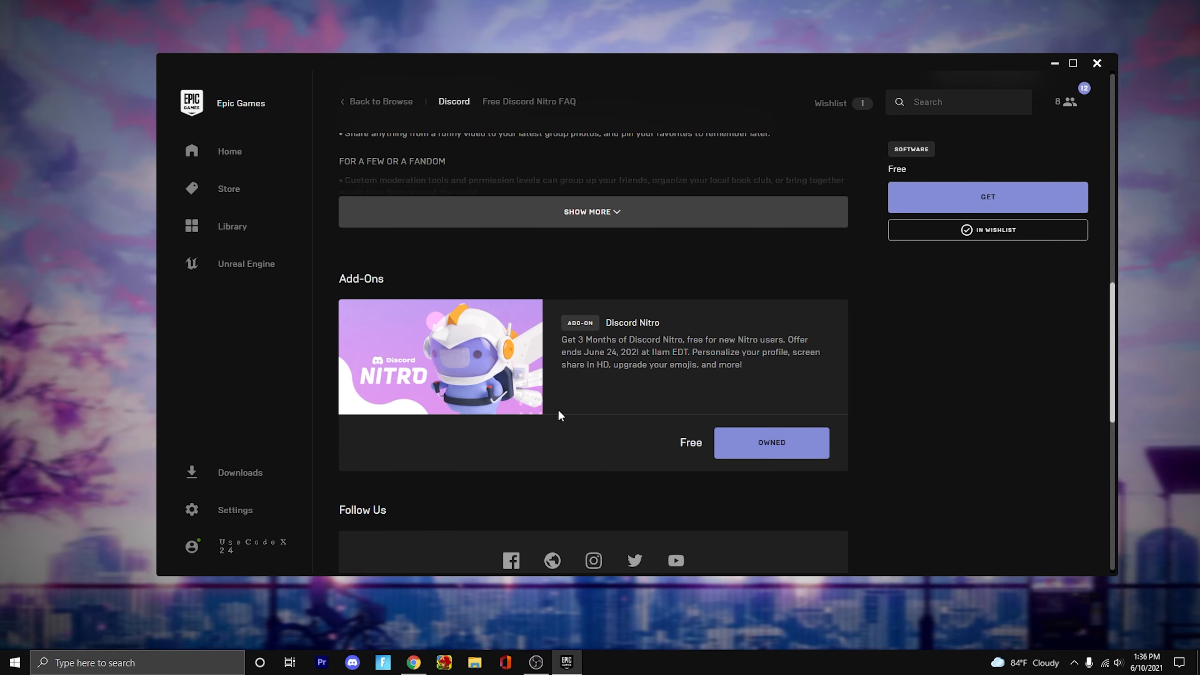
pyautogui.moveTo(482, 510)
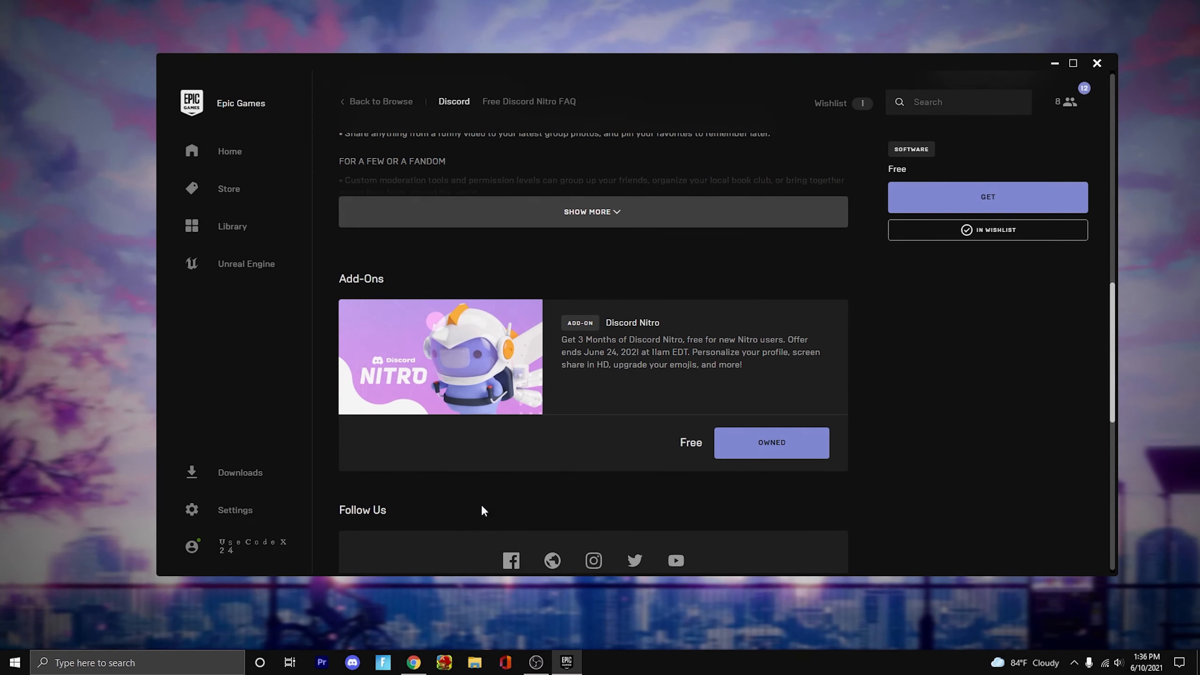
pyautogui.moveTo(435, 565)
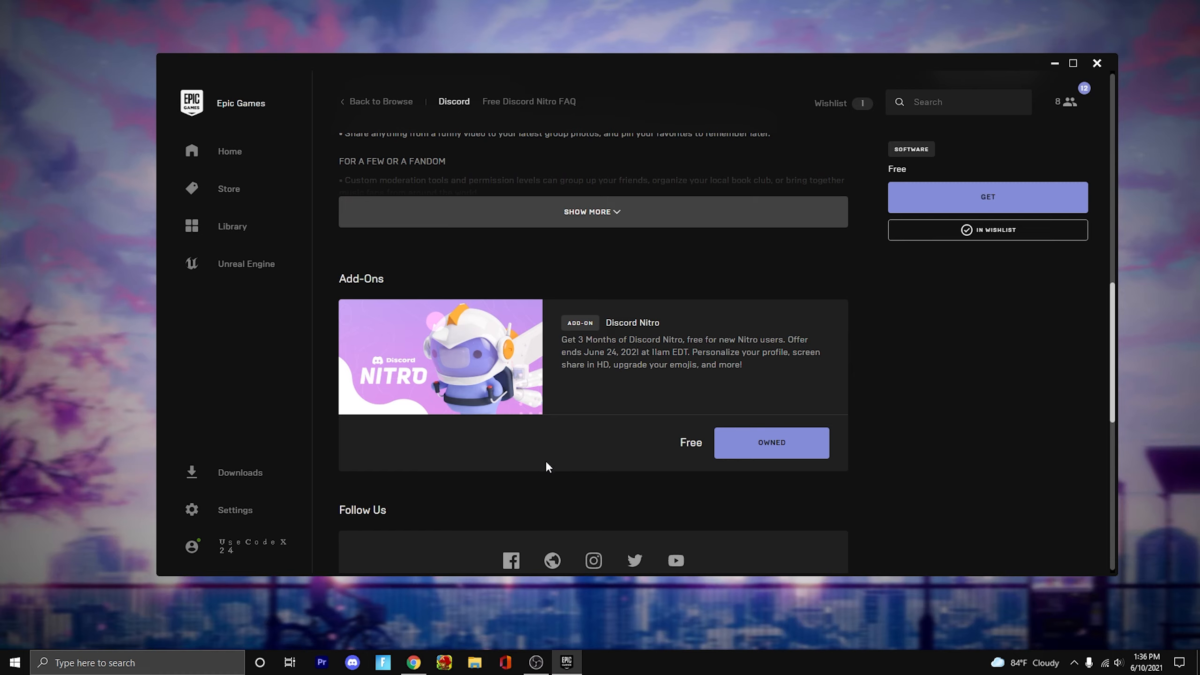
pyautogui.moveTo(702, 318)
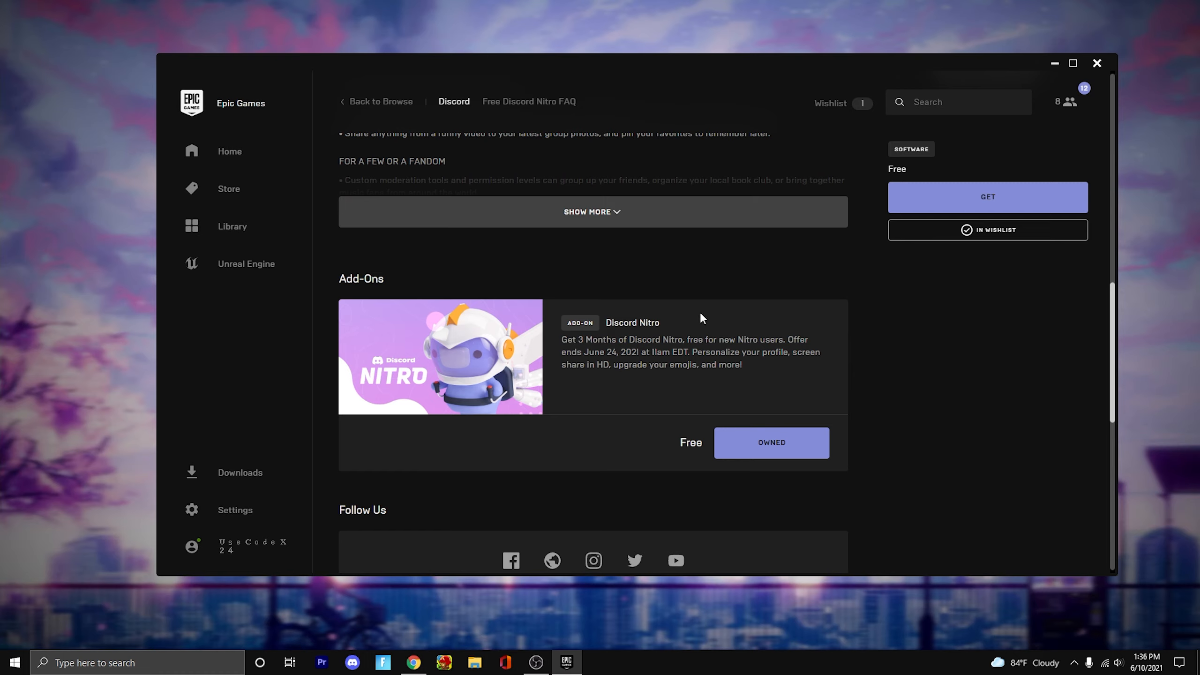
pyautogui.moveTo(704, 305)
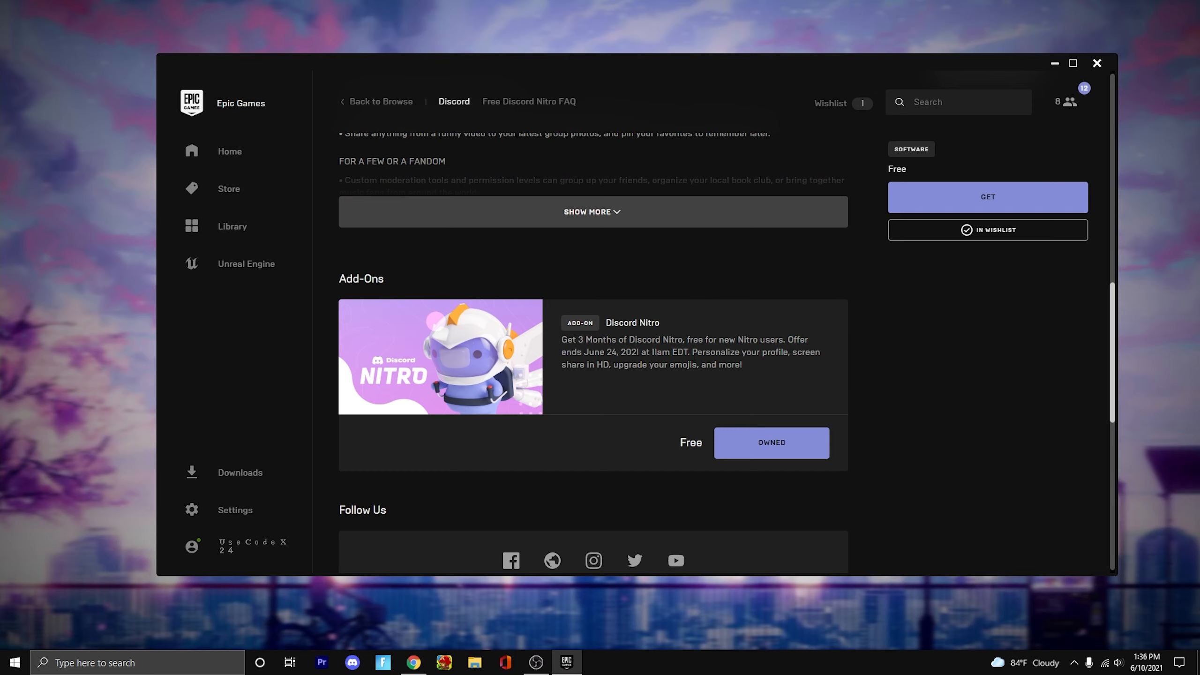
# Leave the Discord page for Home, visit the Store briefly, and return to Home.
pyautogui.scroll(3)
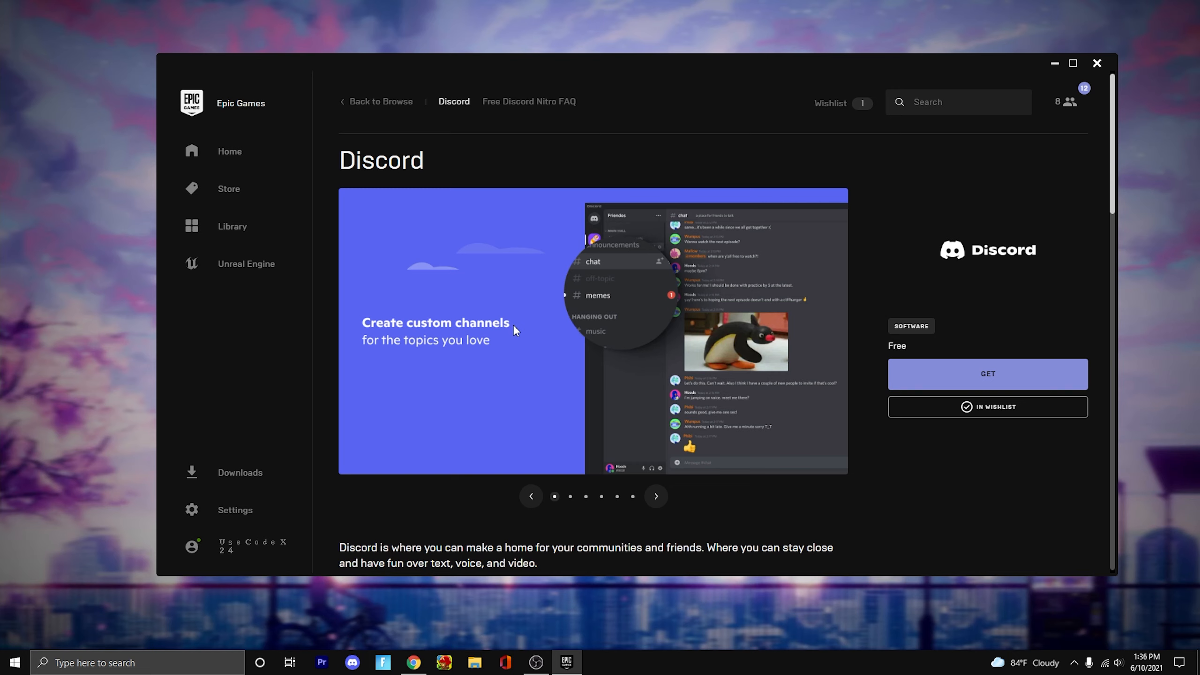
pyautogui.click(229, 151)
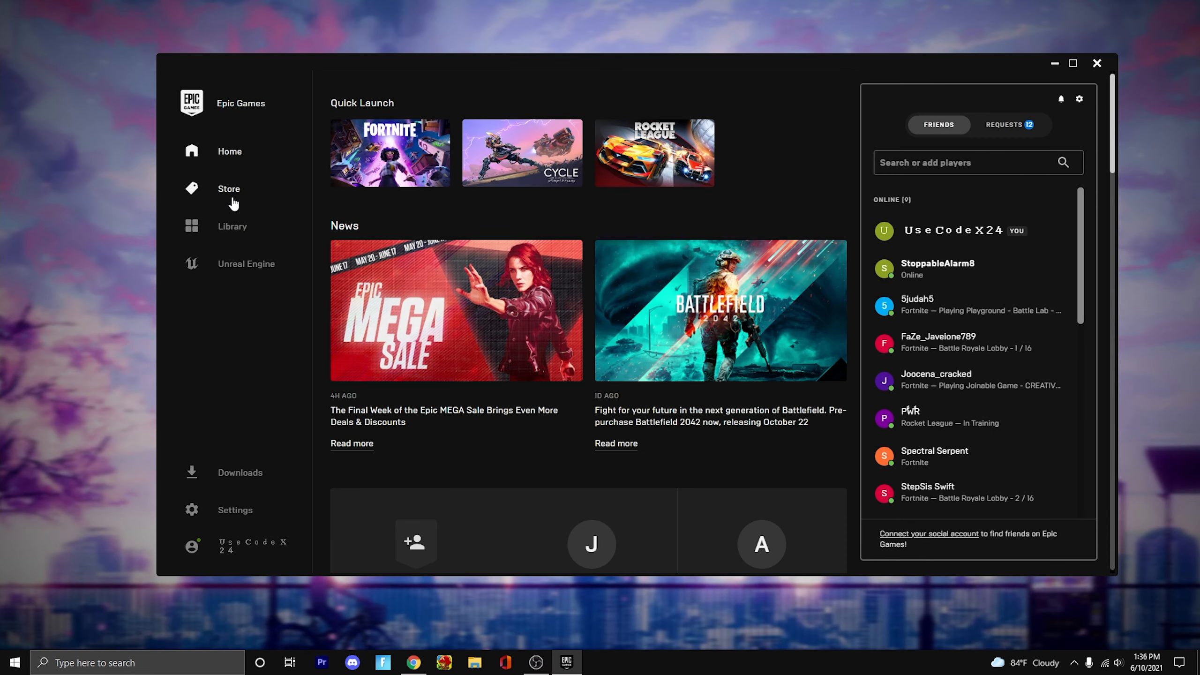
pyautogui.click(228, 190)
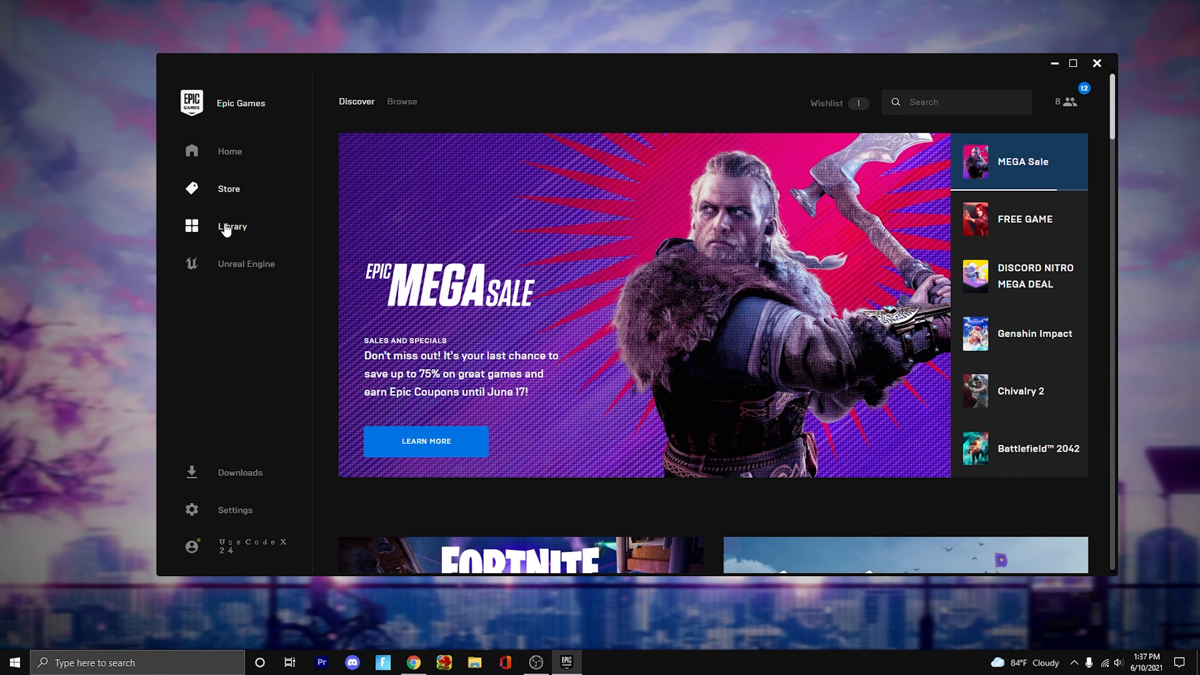
pyautogui.click(1023, 219)
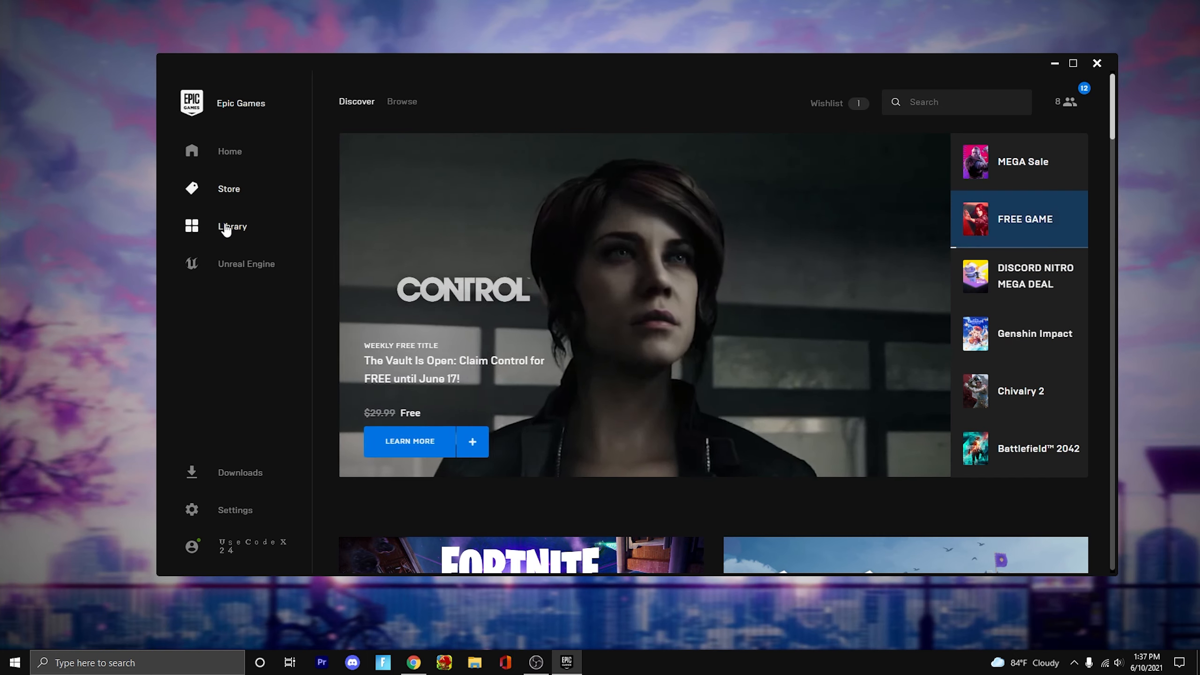
pyautogui.click(229, 151)
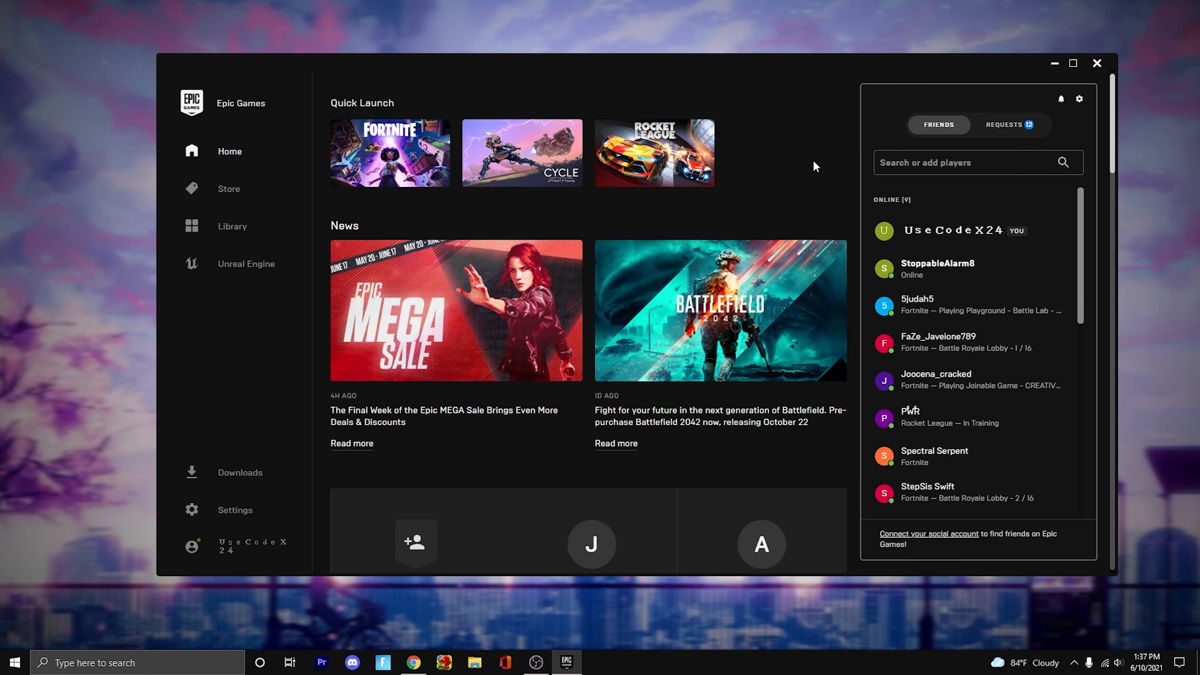